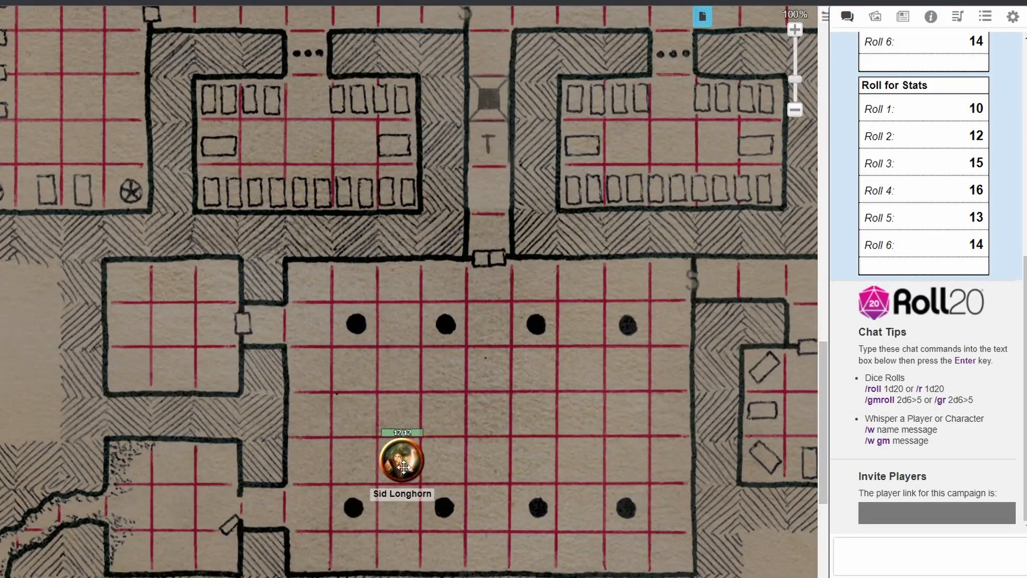
# Open Sid Longhorn's character sheet and show its settings page.
pyautogui.doubleClick(402, 457)
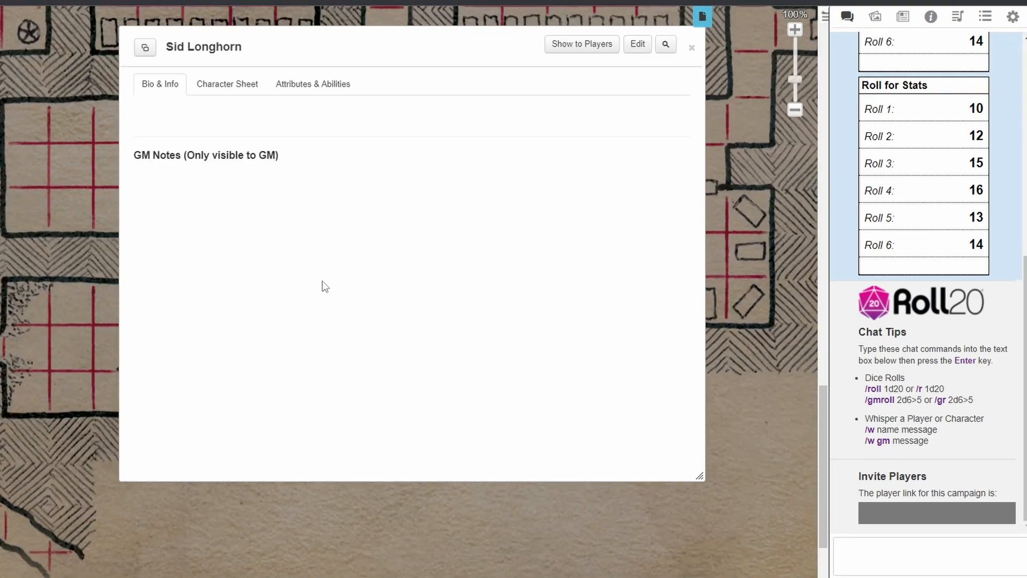
pyautogui.click(227, 84)
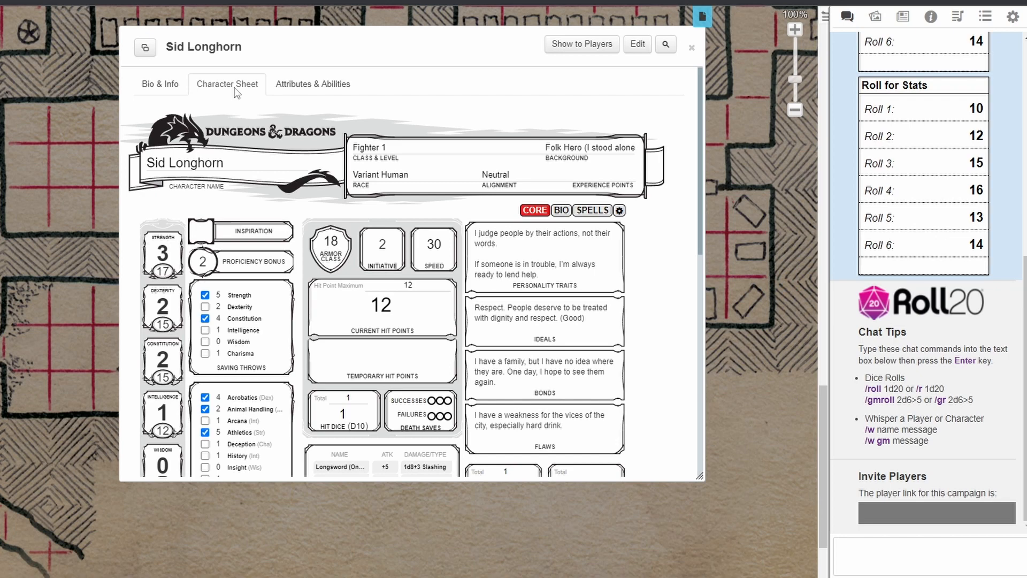
pyautogui.moveTo(87, 246)
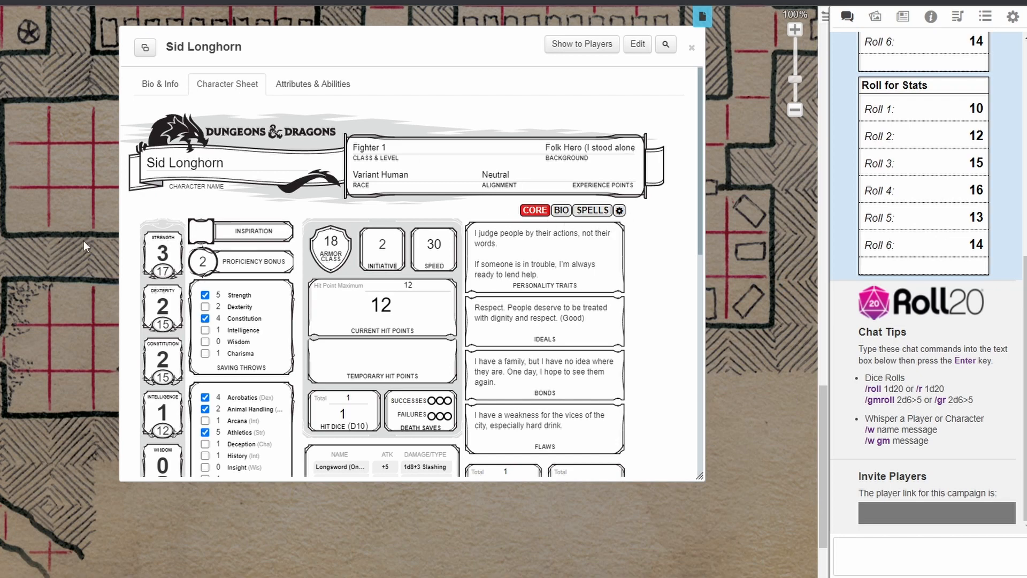
pyautogui.click(620, 210)
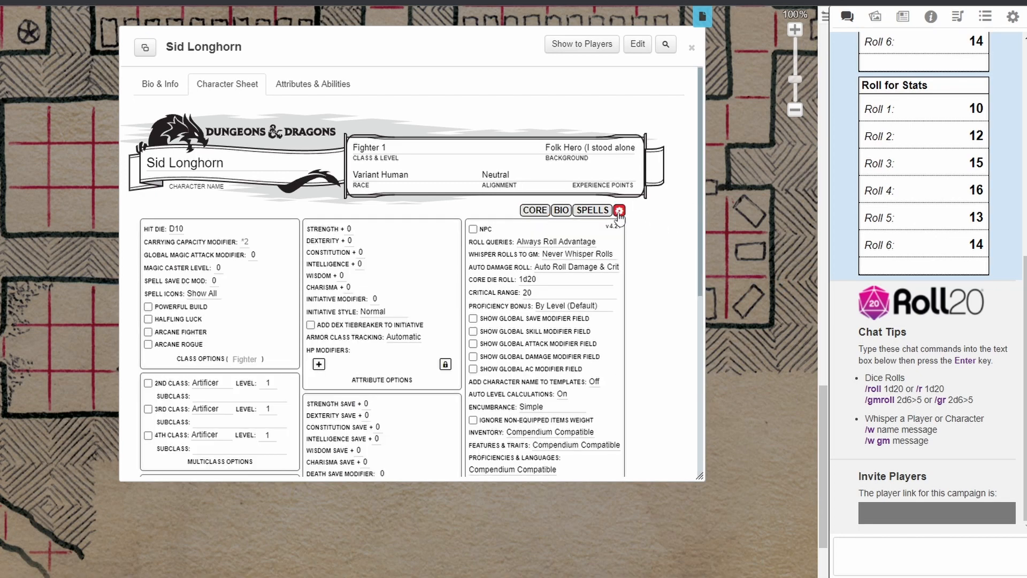
# Run the Charactermancer level-up through to review: Fighter 1 to 2, hit points 12 to 20.
pyautogui.scroll(-3)
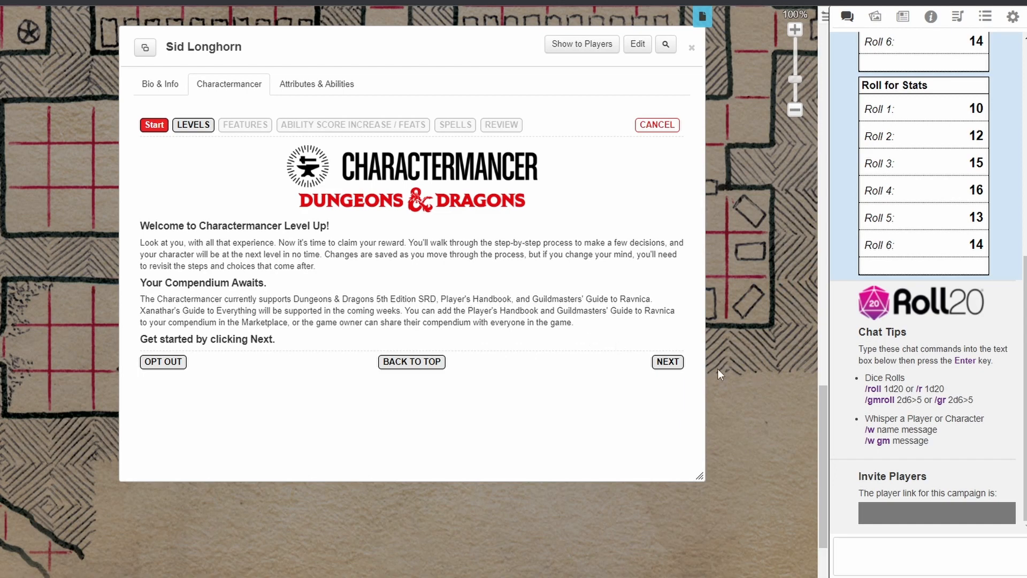
pyautogui.click(668, 361)
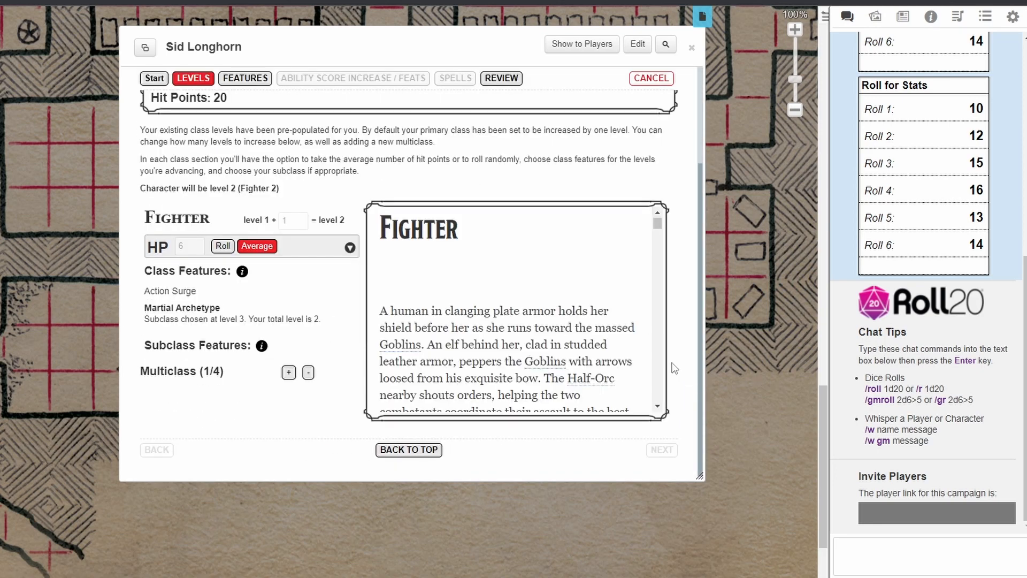
pyautogui.scroll(3)
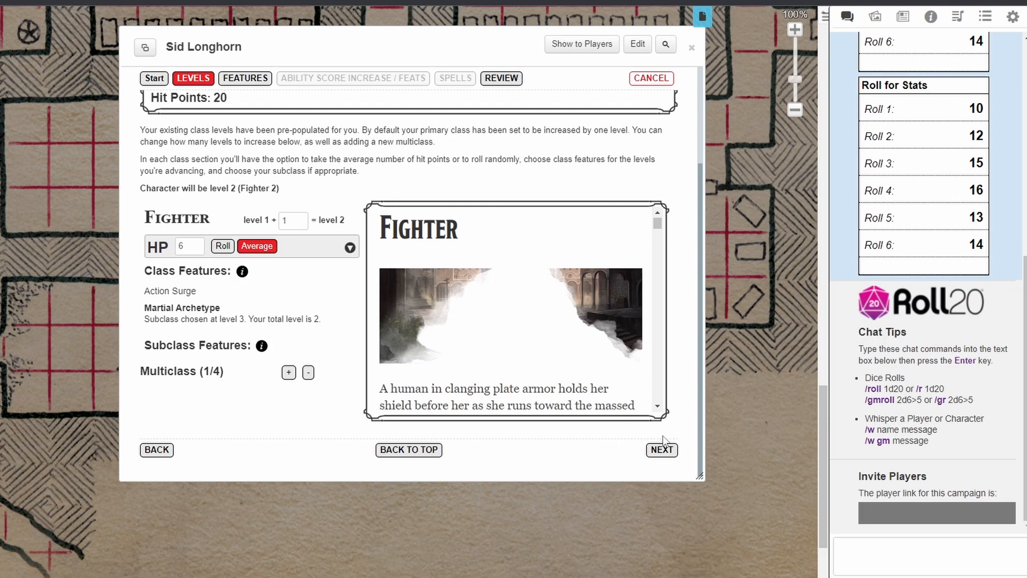
pyautogui.click(661, 450)
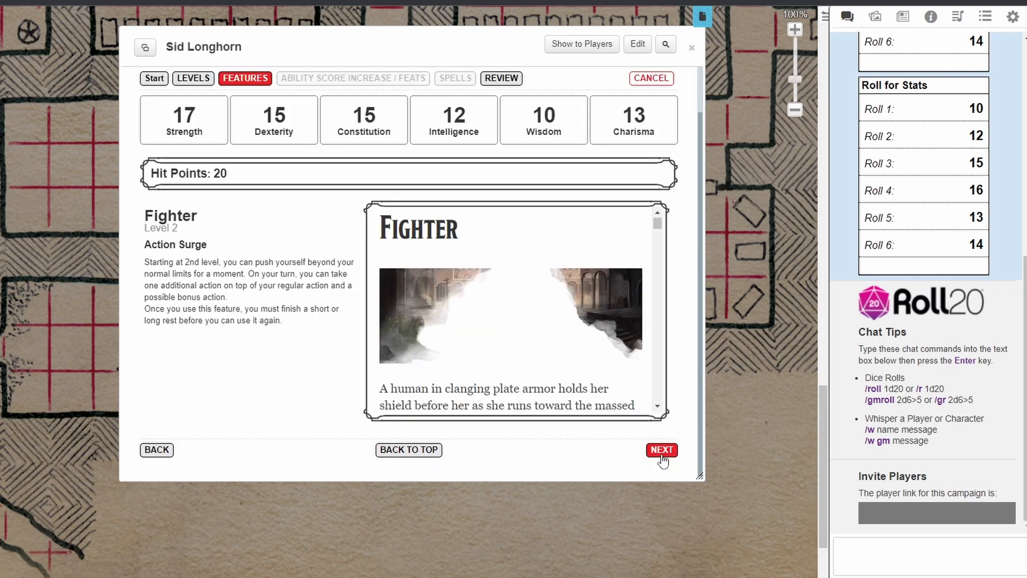
pyautogui.click(661, 450)
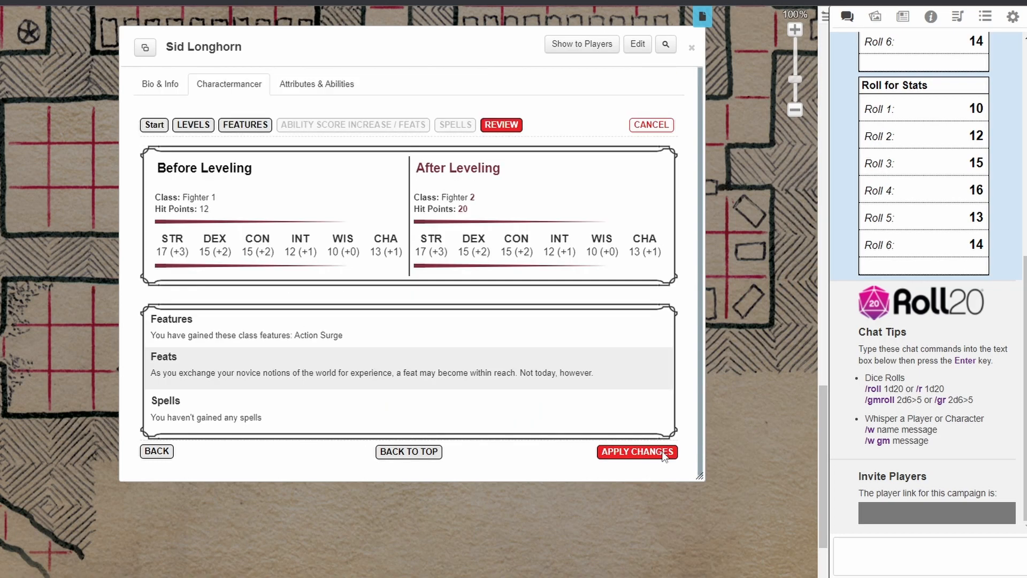
# Apply the level-up, making Sid Fighter 2 with 20 hit points and Action Surge.
pyautogui.click(636, 452)
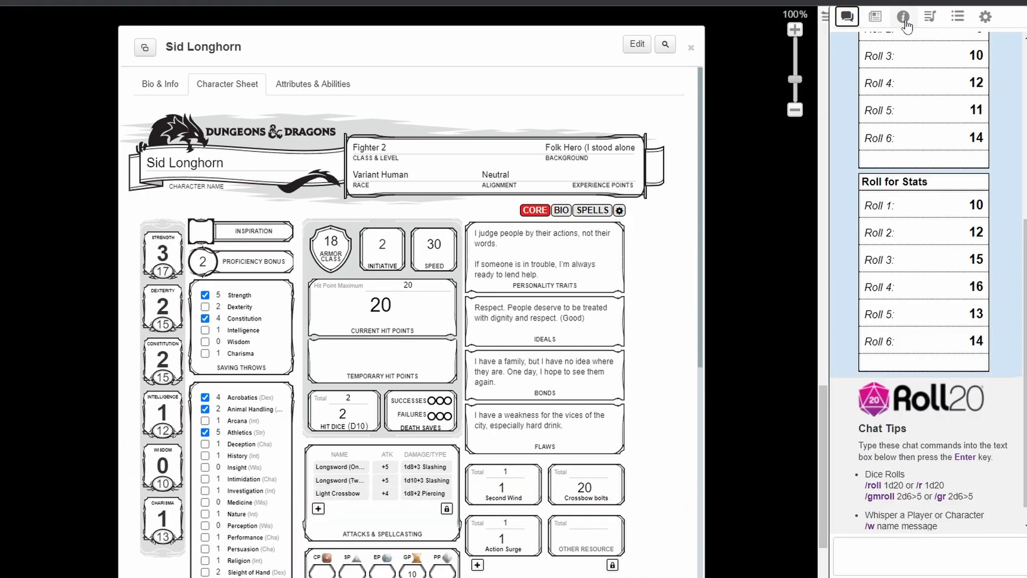
# Add the Flame Tongue Longsword from the Compendium, giving 1d10+3 and 1d8+3 slashing attacks.
pyautogui.click(902, 16)
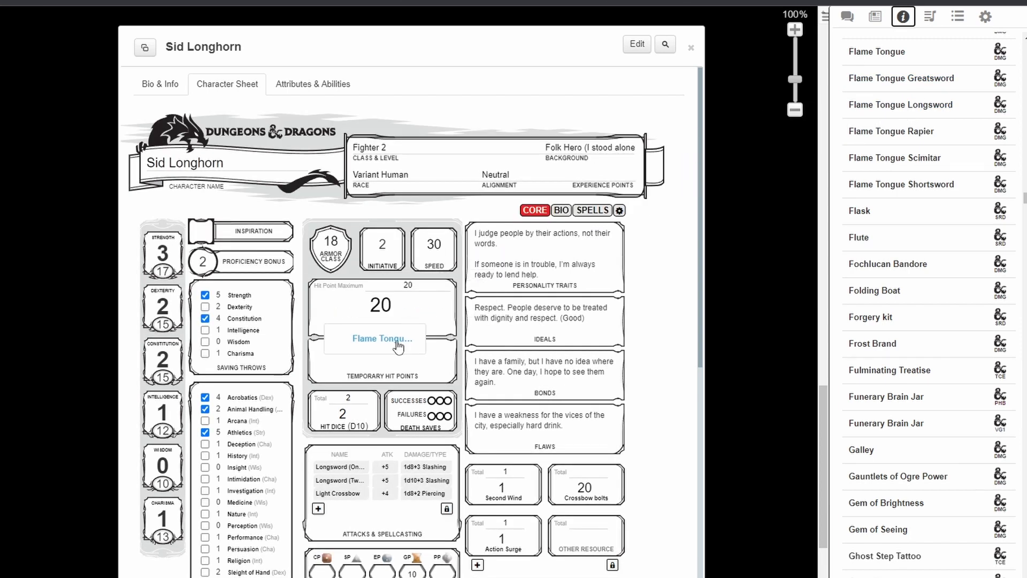
pyautogui.click(380, 305)
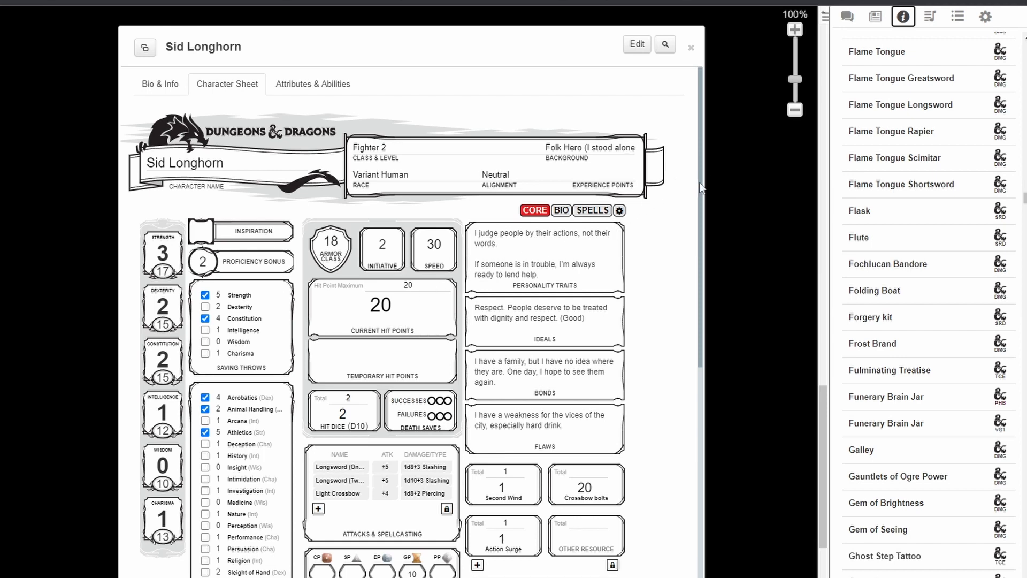
pyautogui.scroll(-3)
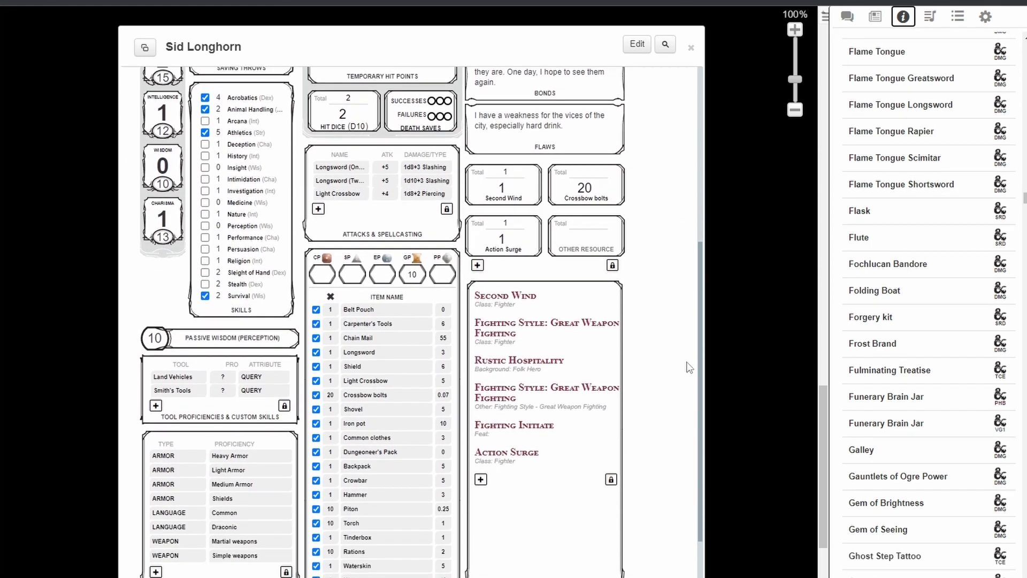
pyautogui.scroll(-3)
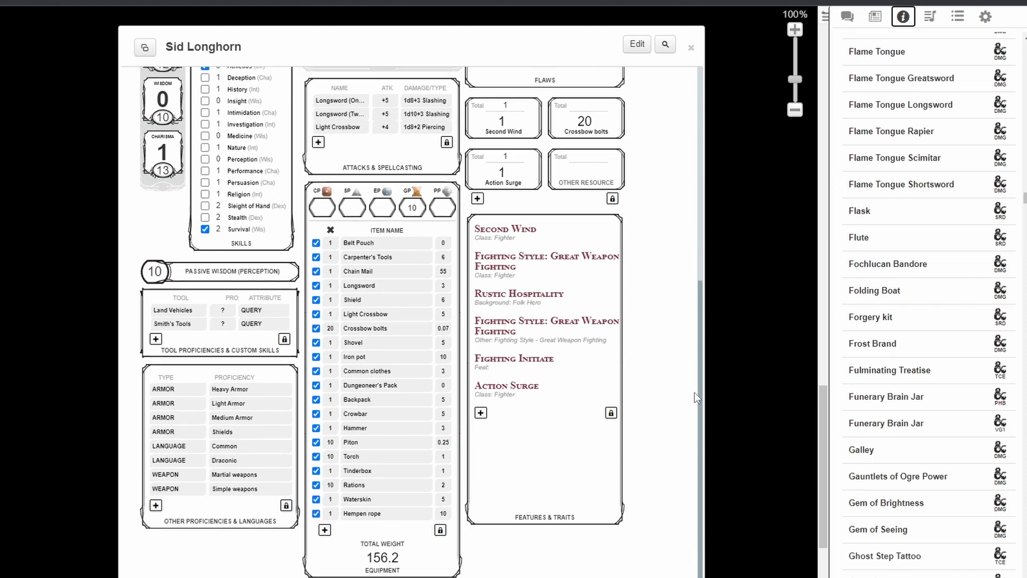
pyautogui.scroll(3)
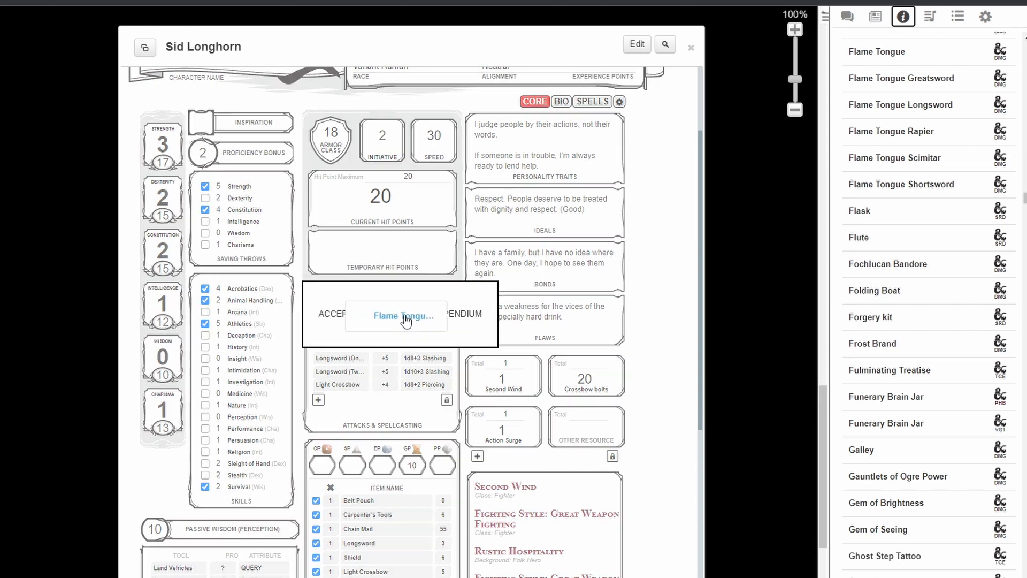
pyautogui.click(405, 316)
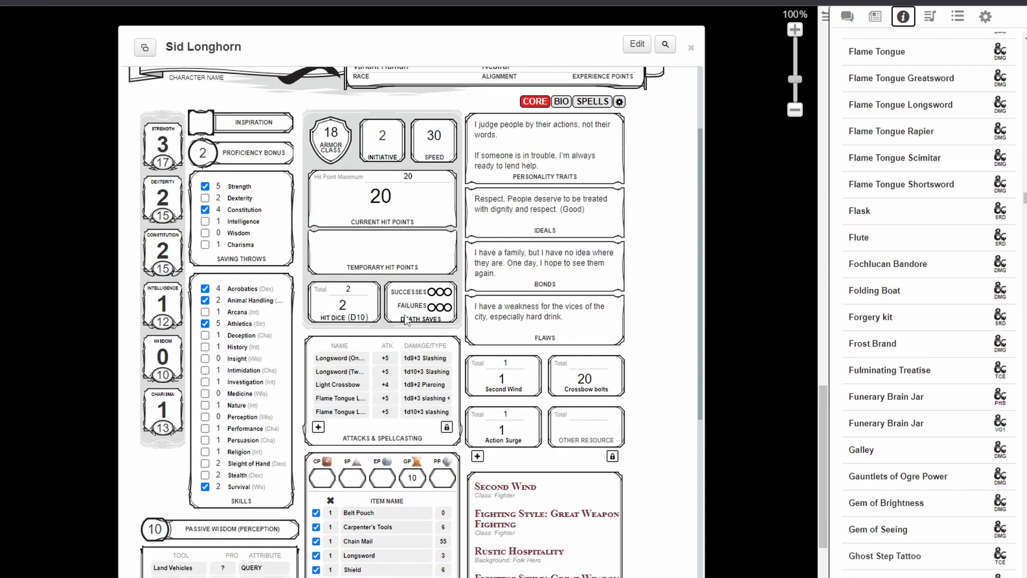
pyautogui.moveTo(701, 167)
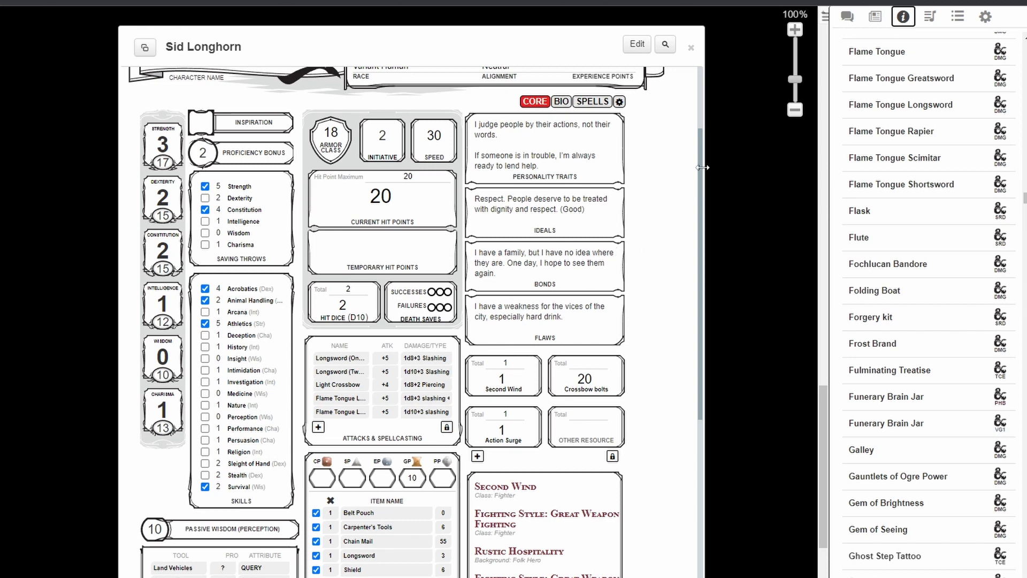
# Search the Compendium for 'shield' and add Shield +2, raising armor class to 20.
pyautogui.scroll(3)
pyautogui.write('sh')
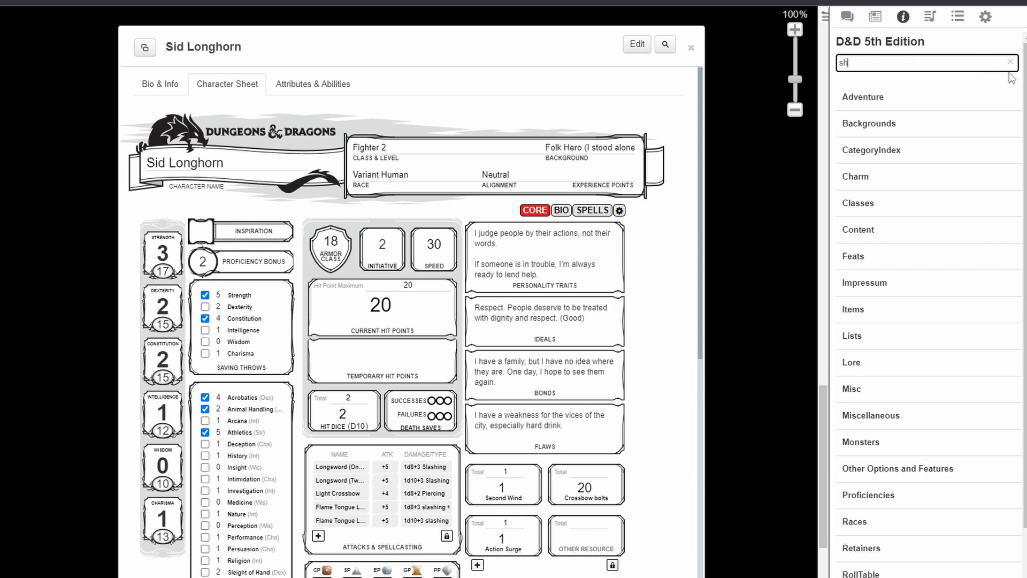
pyautogui.write('ield')
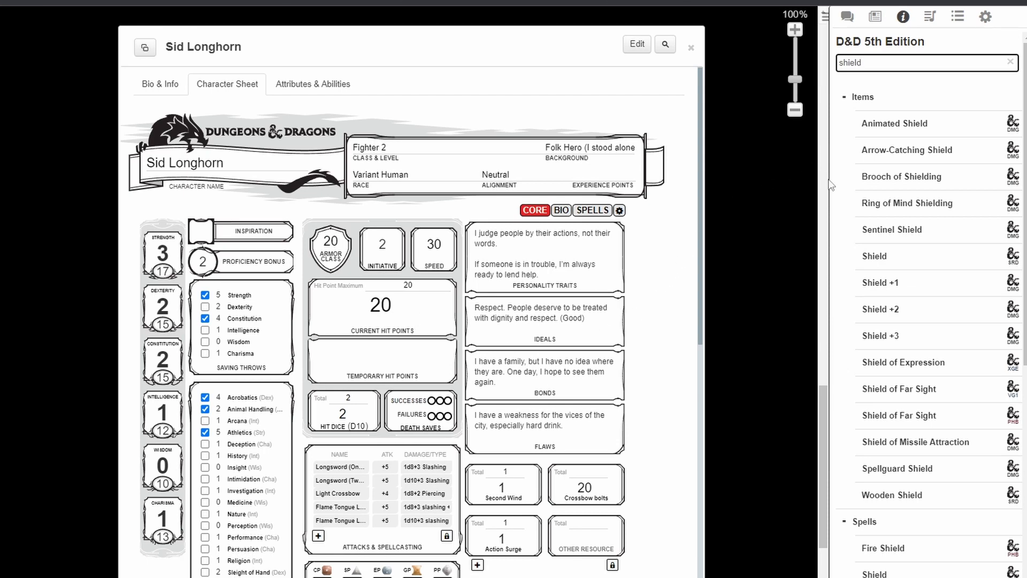
# Unequip the plain Shield in the Equipment list, keeping armor class at 20.
pyautogui.scroll(-3)
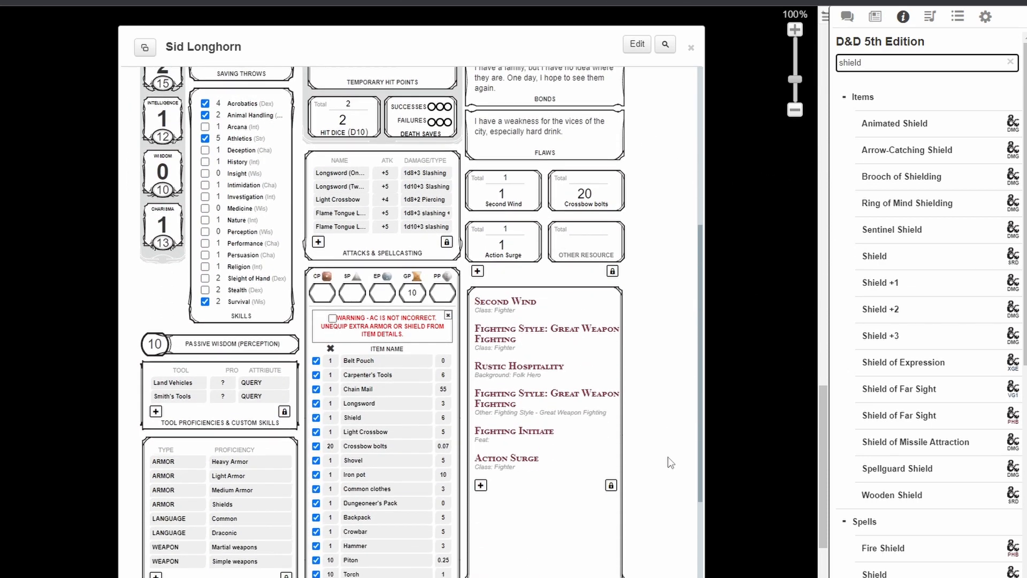
pyautogui.scroll(-3)
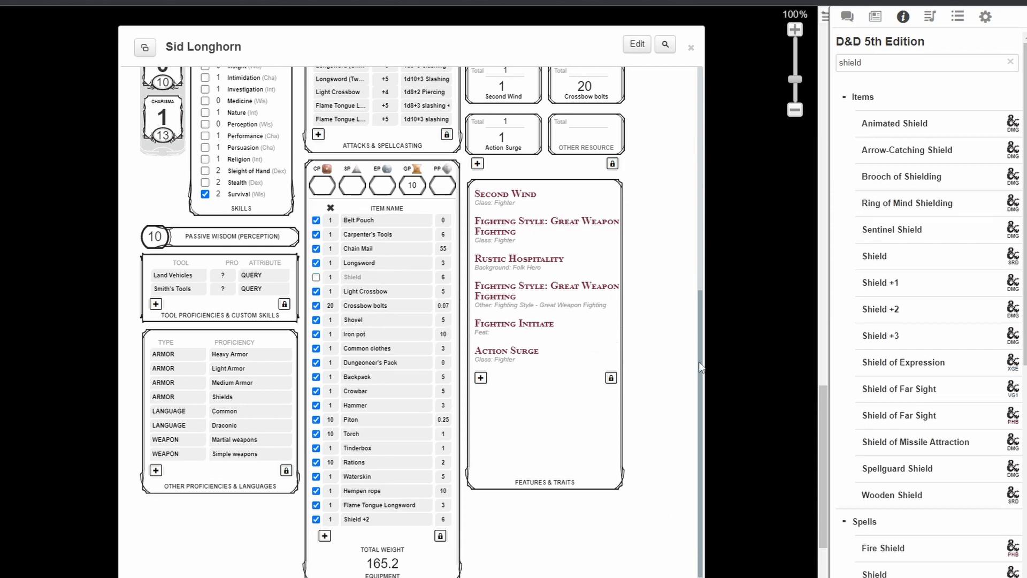
pyautogui.scroll(3)
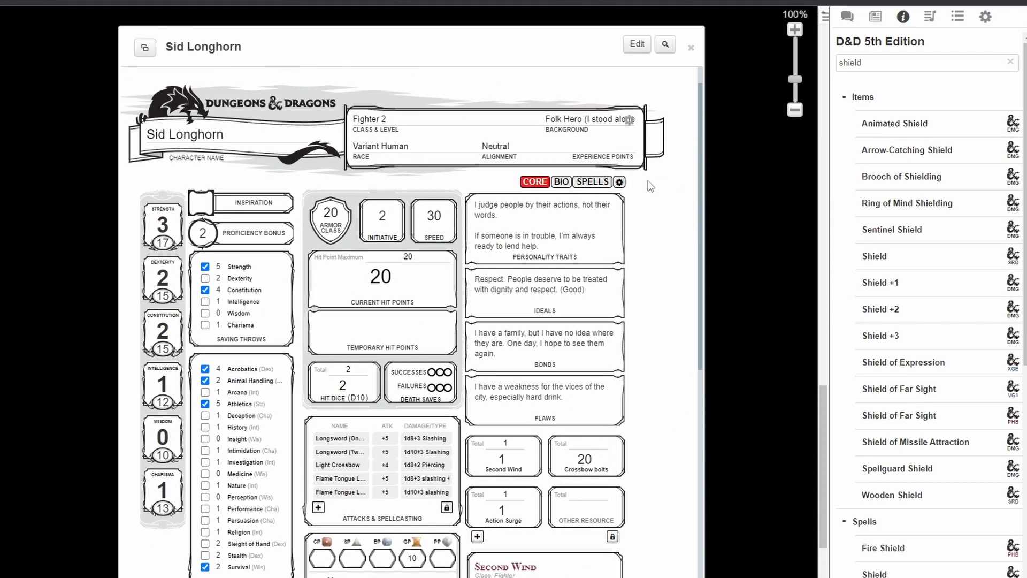